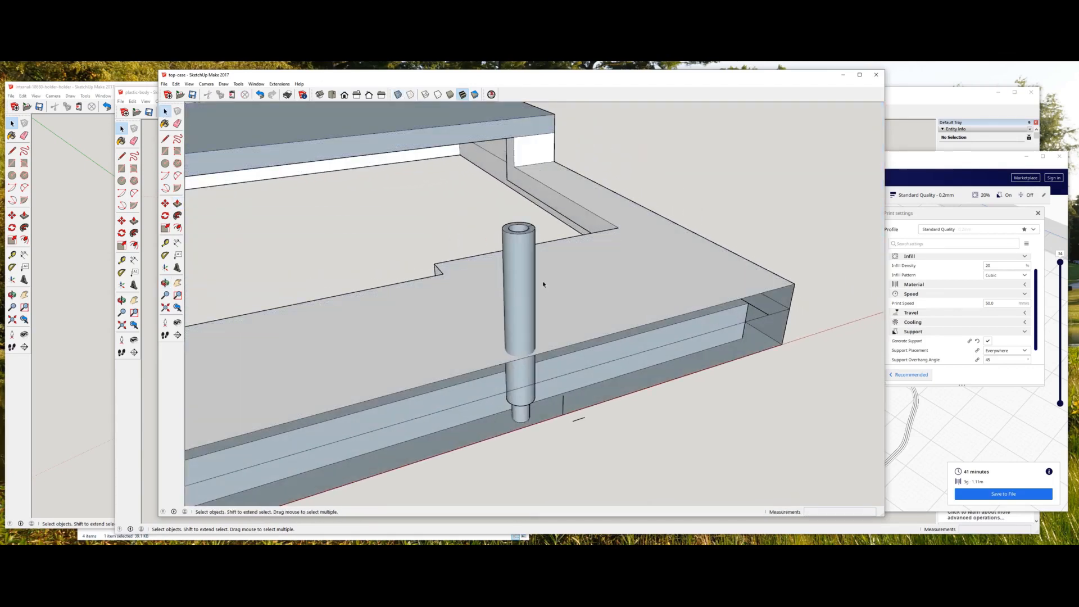
Orbit around a mounting post and inspect it through its context menu.
{"action": "left_click_drag", "start_coordinate": [541, 283], "coordinate": [633, 236]}
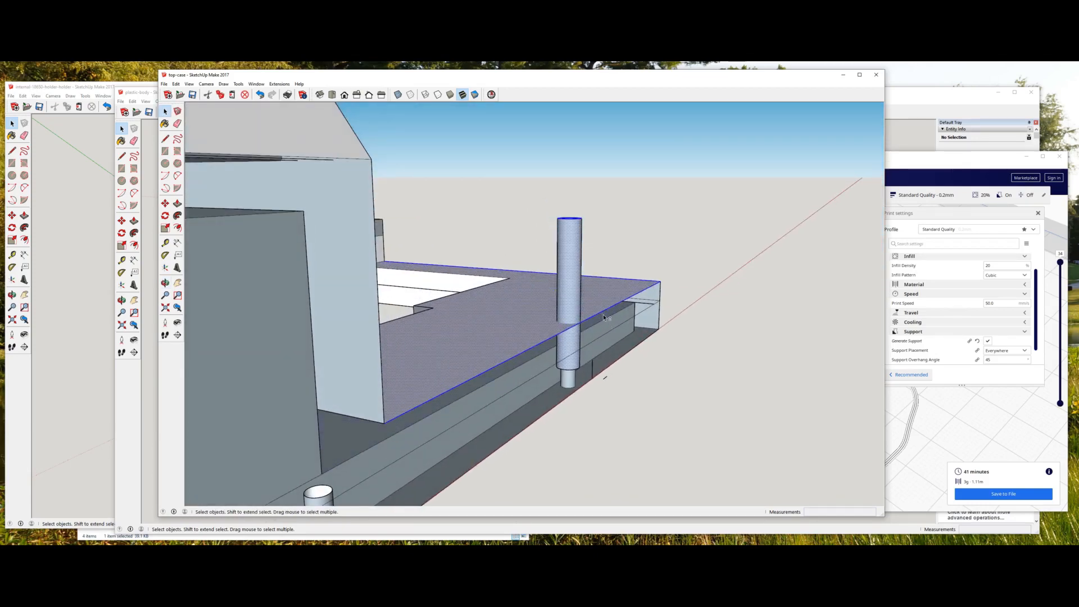
{"action": "right_click", "coordinate": [571, 227]}
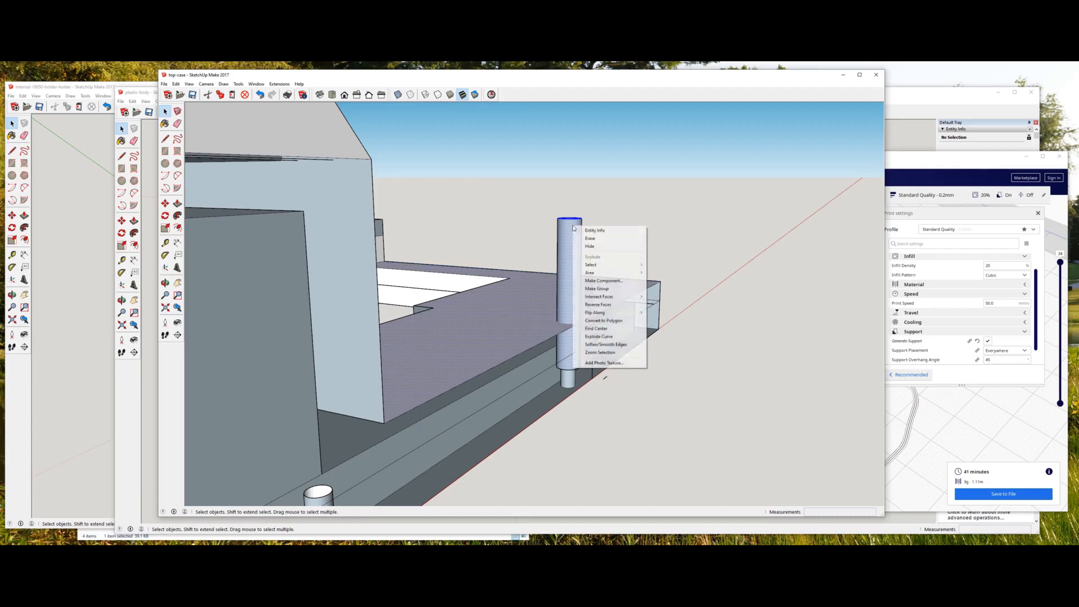
{"action": "mouse_move", "coordinate": [603, 297]}
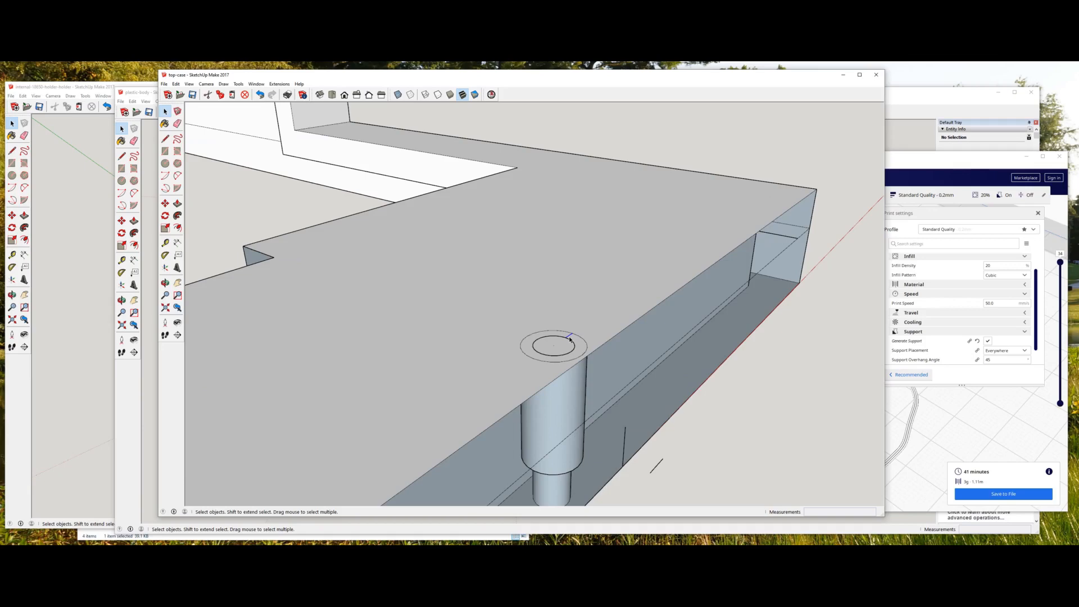
{"action": "left_click", "coordinate": [553, 348]}
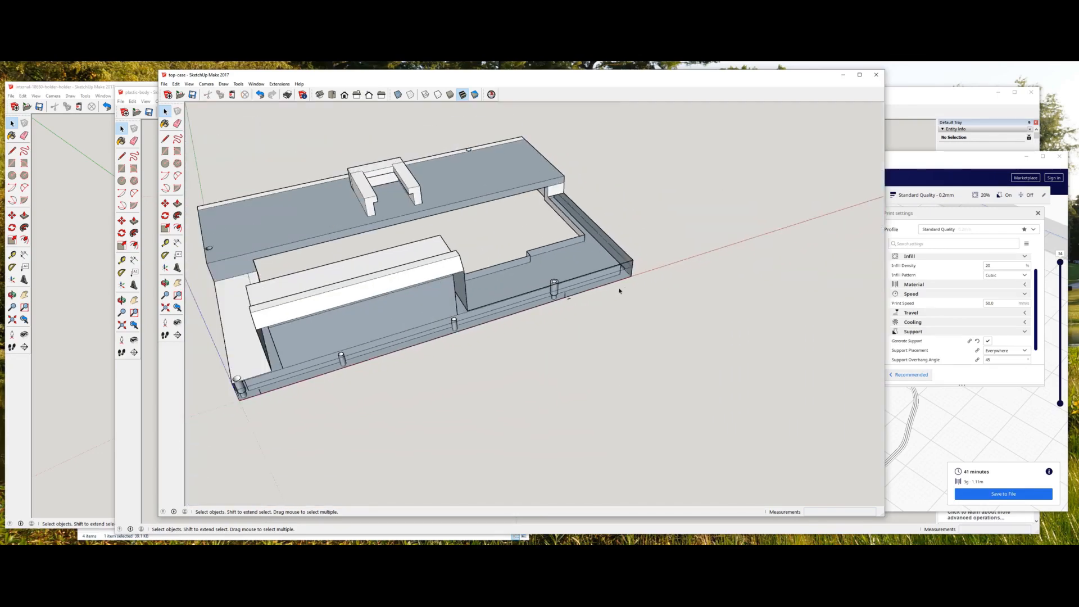
{"action": "left_click", "coordinate": [188, 83]}
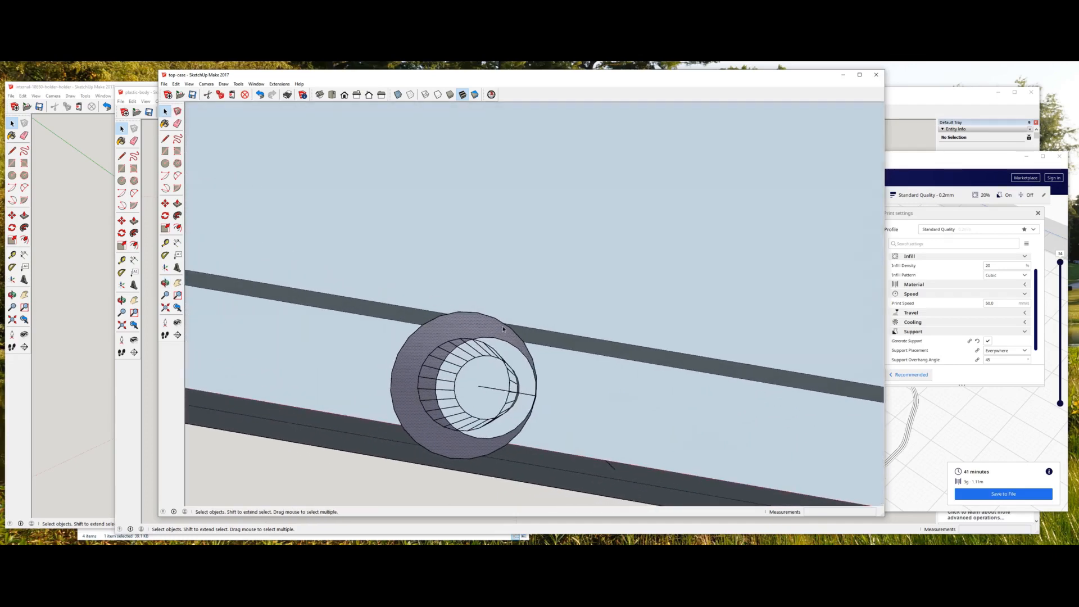
View the hollow post and floor hole from underneath, then bring up the plastic-body model.
{"action": "left_click_drag", "start_coordinate": [502, 330], "coordinate": [544, 406]}
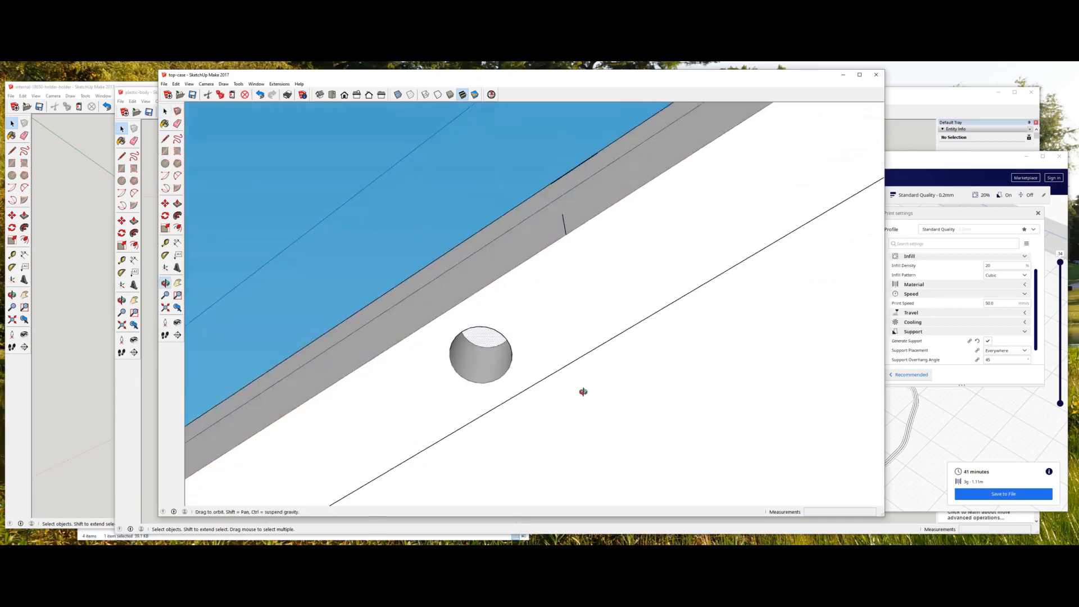
{"action": "left_click_drag", "start_coordinate": [583, 391], "coordinate": [525, 424]}
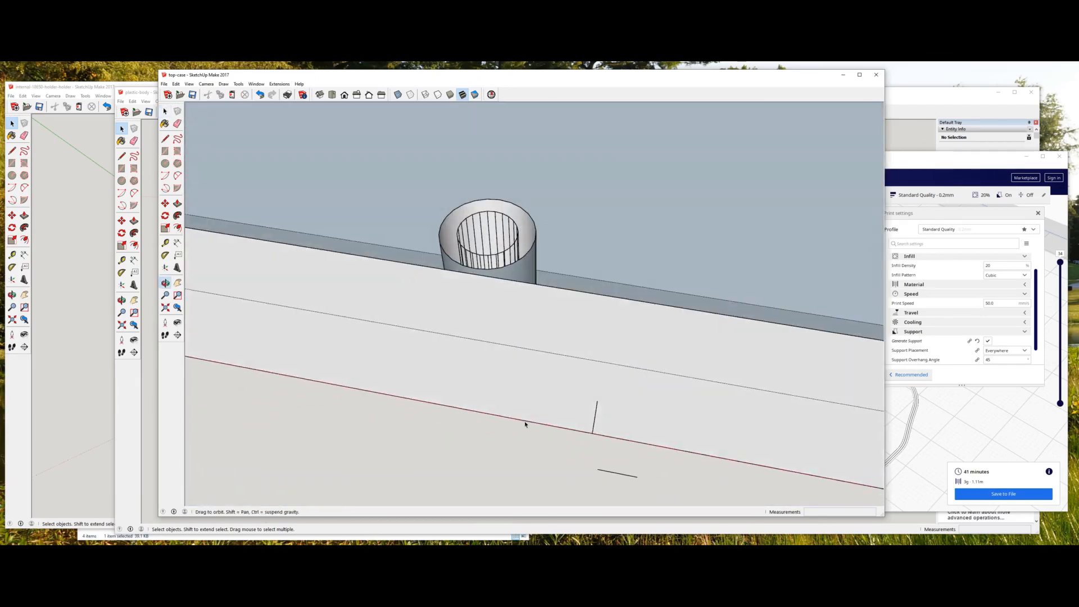
{"action": "left_click_drag", "start_coordinate": [525, 424], "coordinate": [710, 340]}
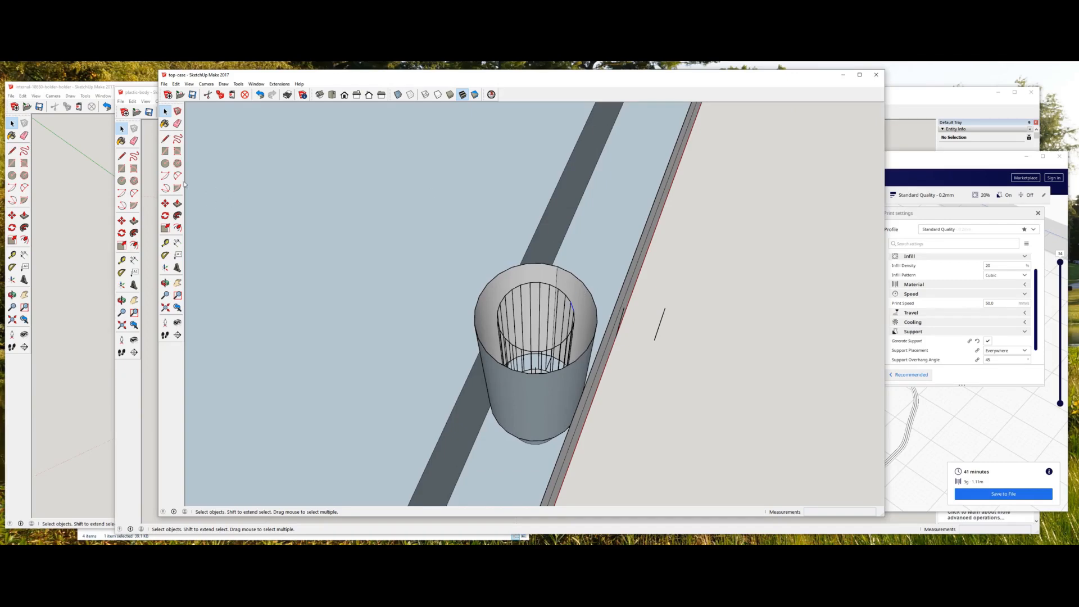
{"action": "left_click", "coordinate": [140, 104]}
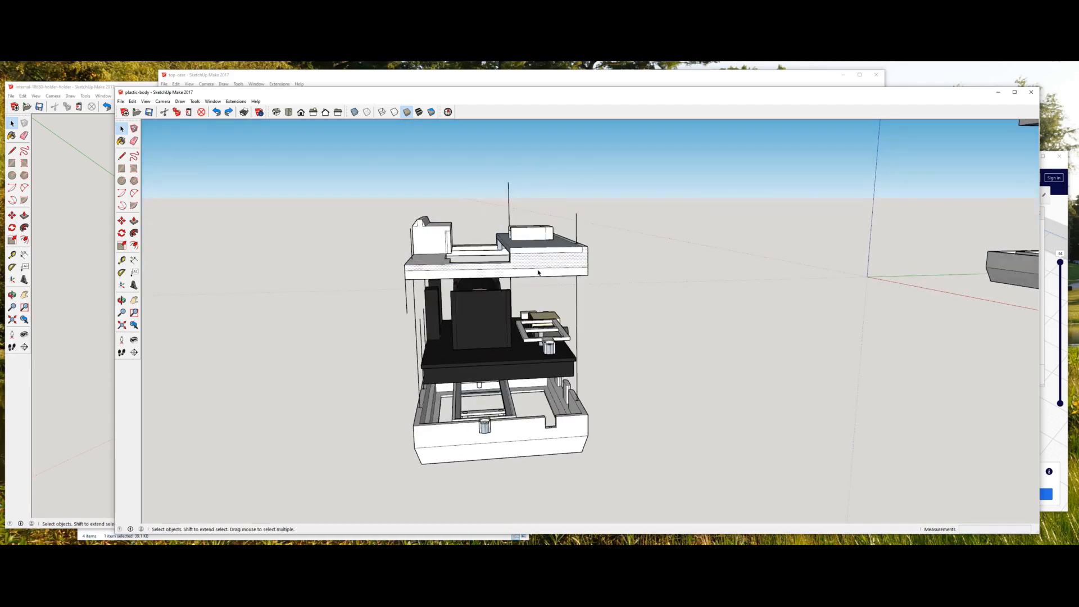
Select the lid group and raise it high above the case base with Move.
{"action": "left_click", "coordinate": [521, 267]}
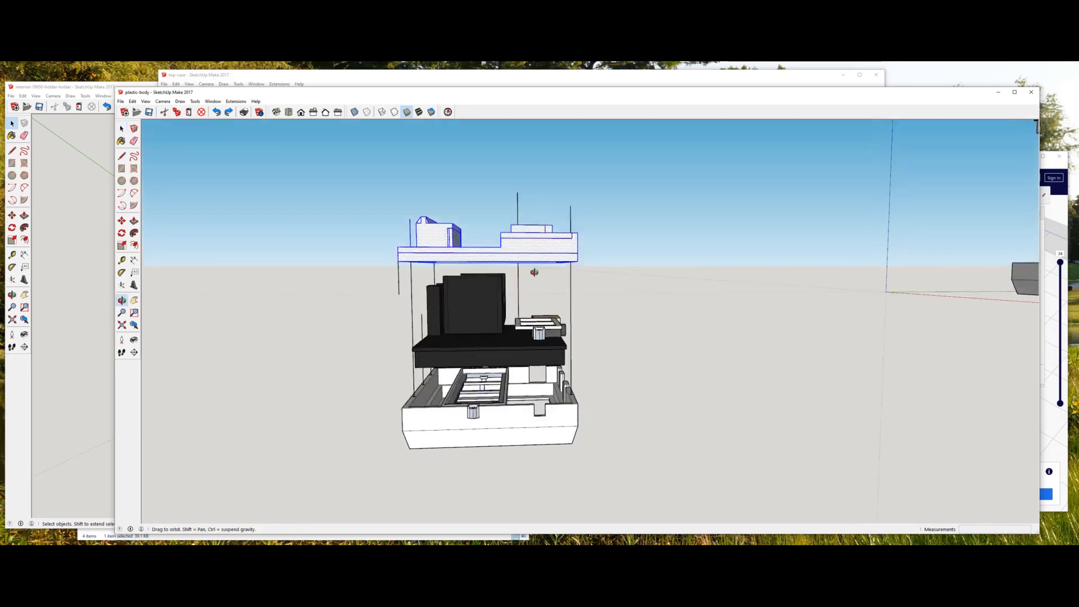
{"action": "left_click_drag", "start_coordinate": [533, 272], "coordinate": [639, 341]}
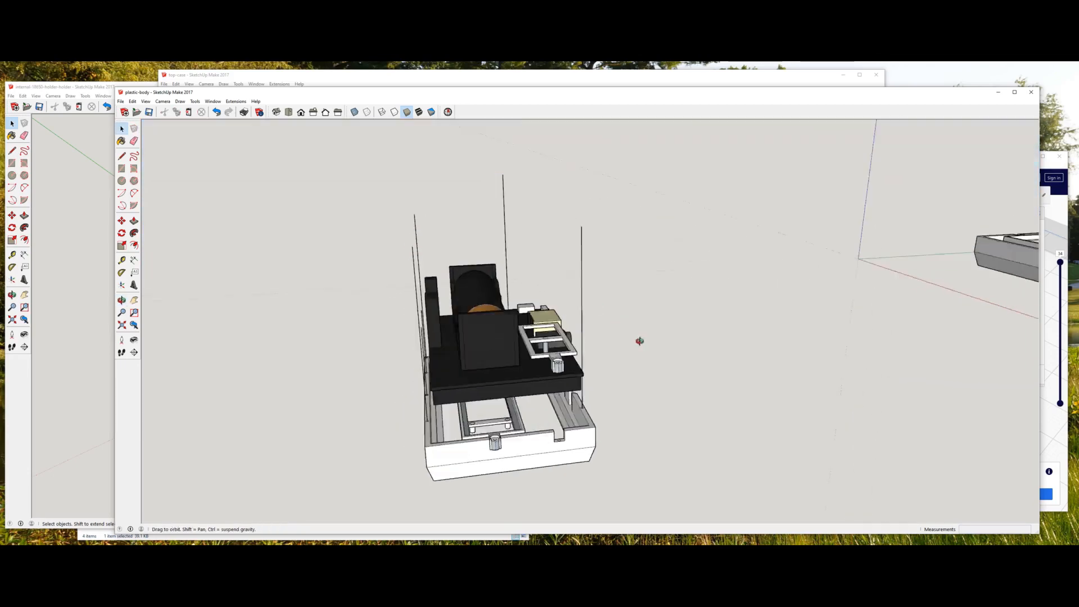
{"action": "left_click_drag", "start_coordinate": [640, 341], "coordinate": [433, 278]}
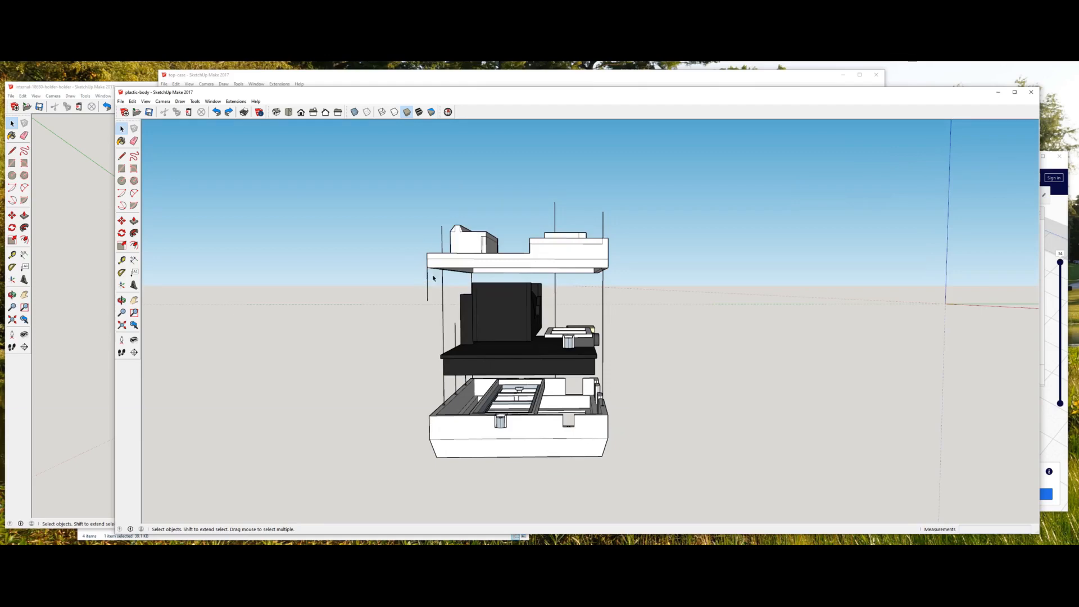
{"action": "left_click", "coordinate": [121, 155]}
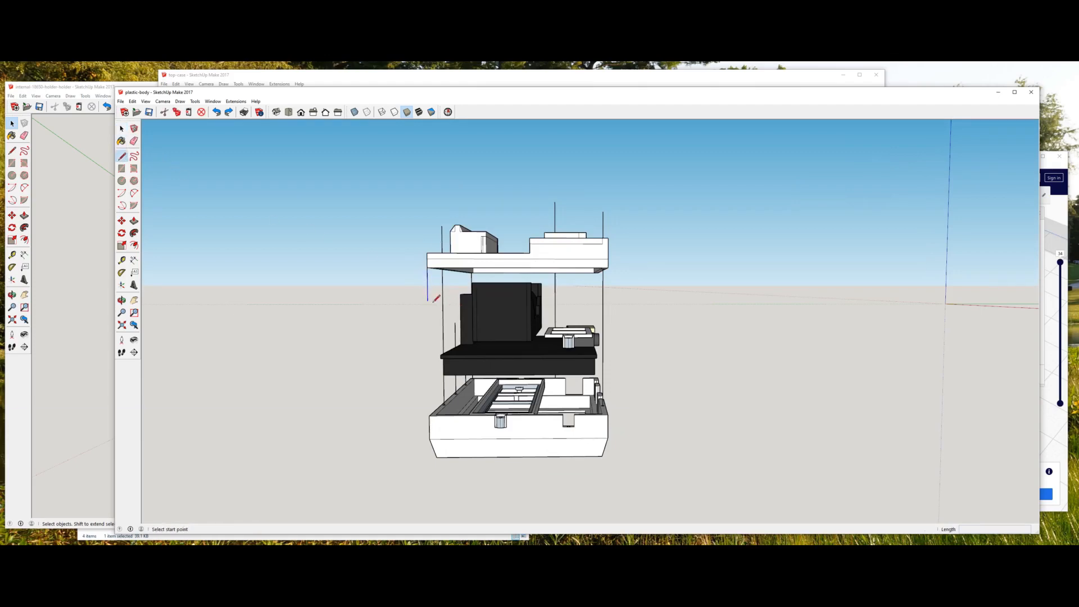
{"action": "left_click", "coordinate": [124, 113]}
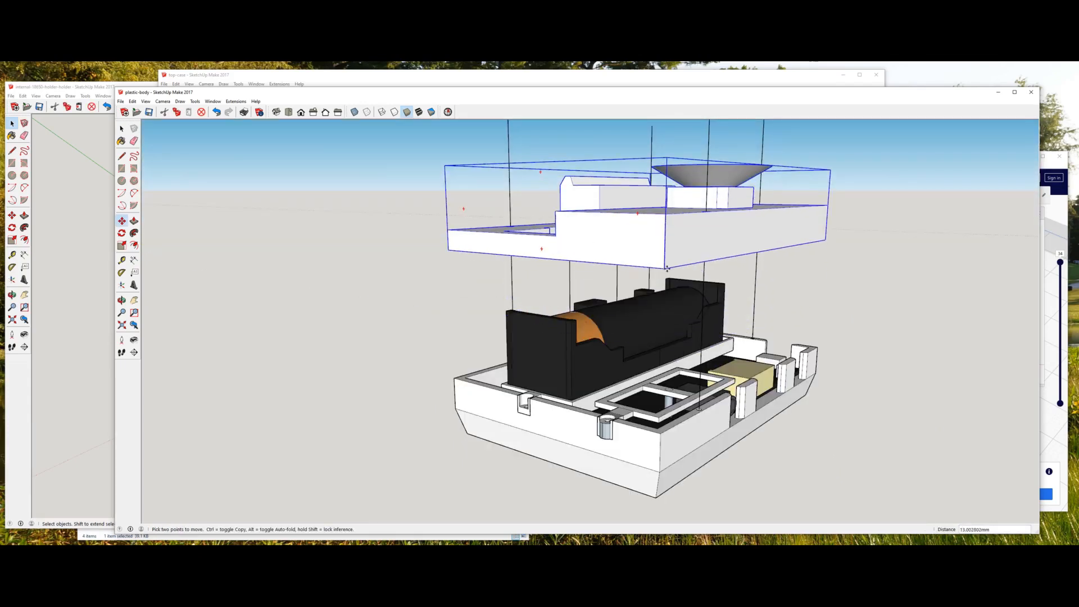
{"action": "left_click_drag", "start_coordinate": [667, 268], "coordinate": [685, 344]}
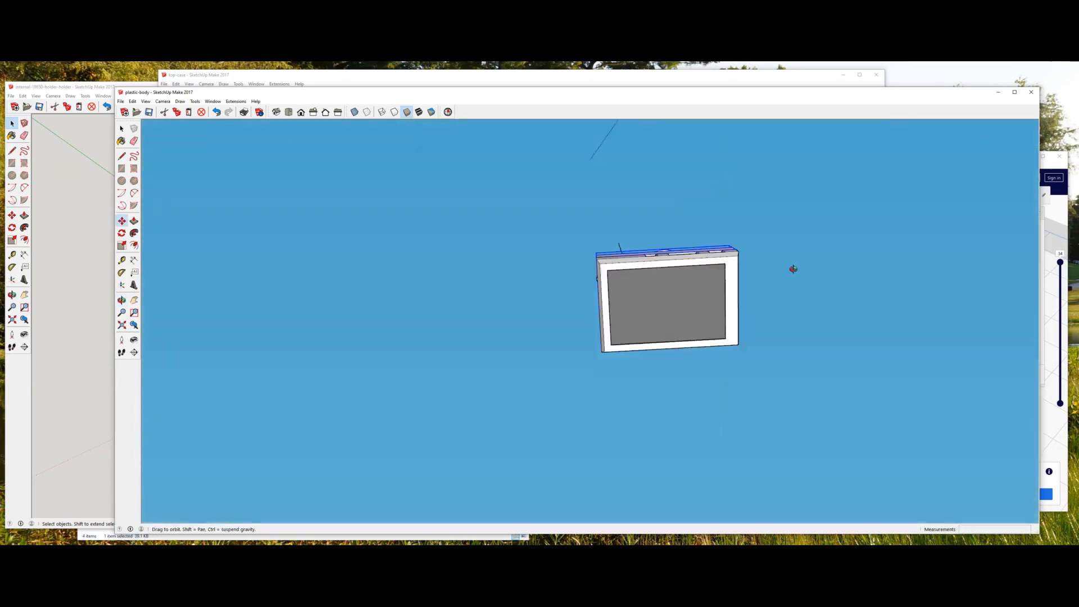
View the model from below and select the frame part in the exploded full assembly.
{"action": "left_click_drag", "start_coordinate": [791, 269], "coordinate": [642, 432]}
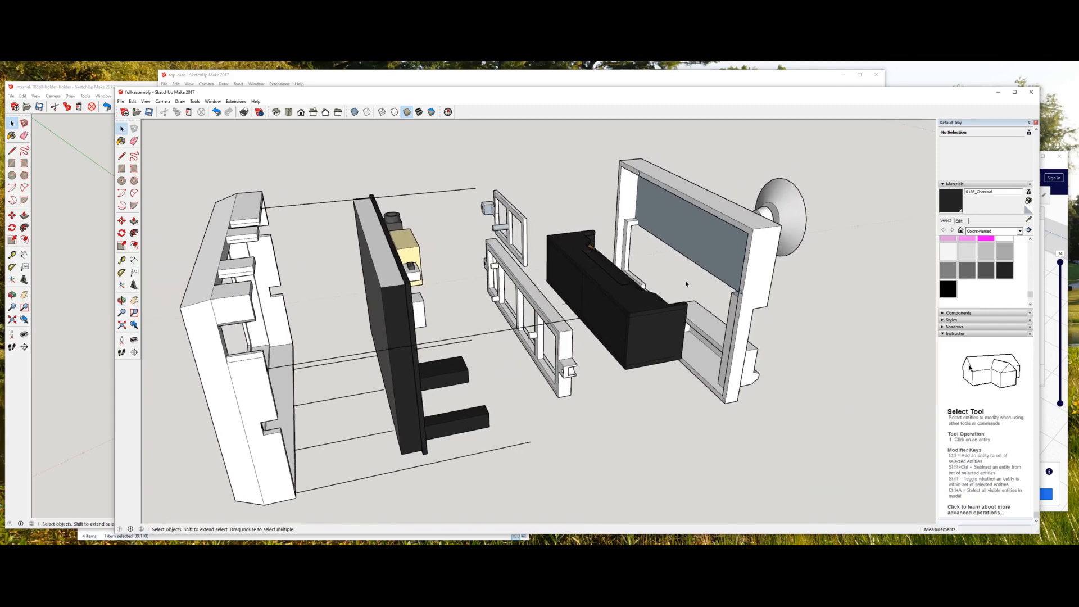
{"action": "left_click", "coordinate": [523, 272]}
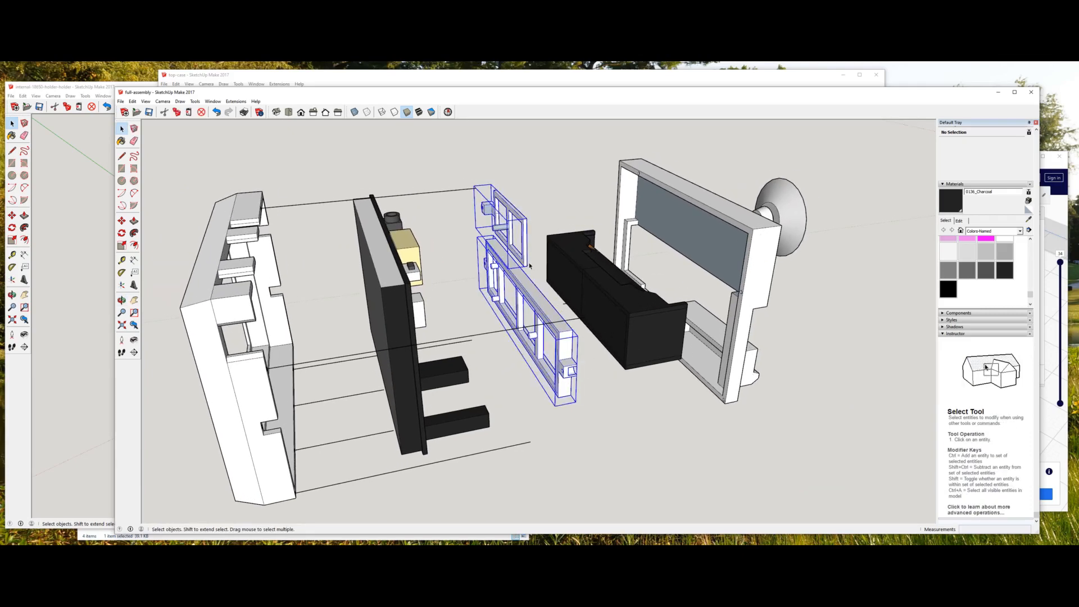